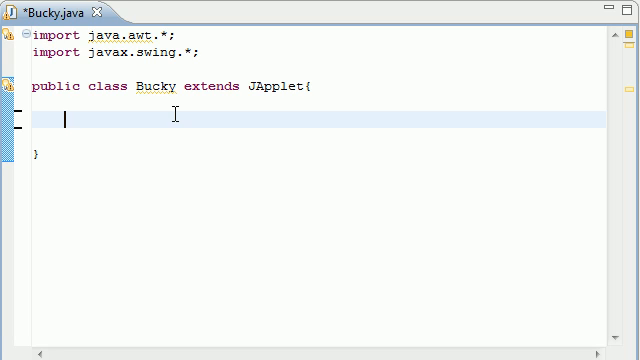
# Declare 'private double sum;' in the Bucky class body and begin a public member.
pyautogui.write('private')
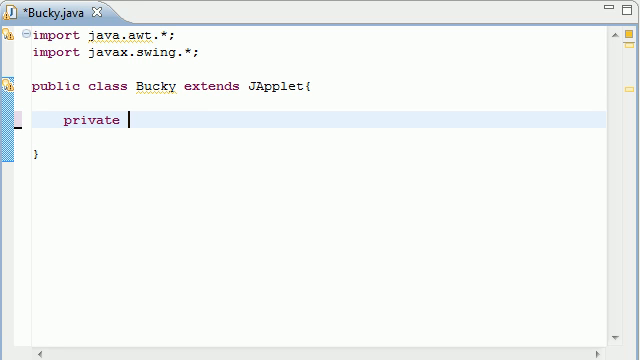
pyautogui.write('double sum;')
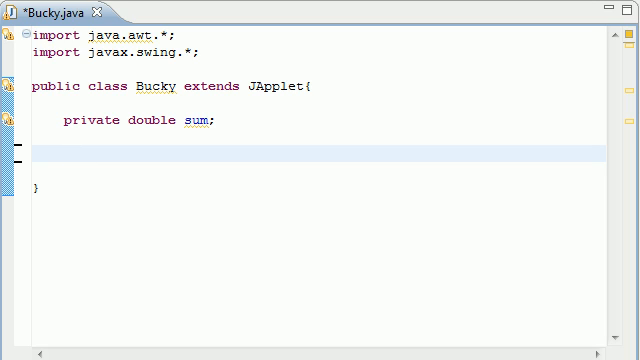
pyautogui.write('pub')
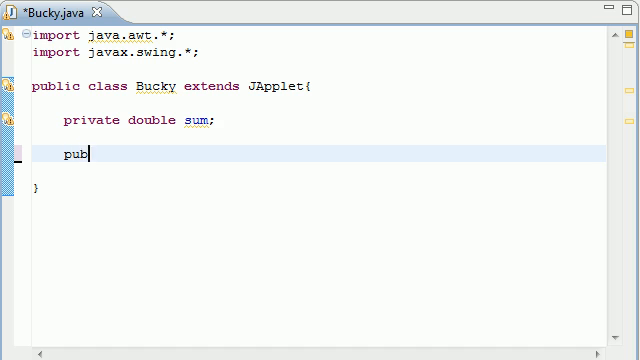
# Write 'public void init(){}' below the sum field and start typing inside its body.
pyautogui.write('lic void init')
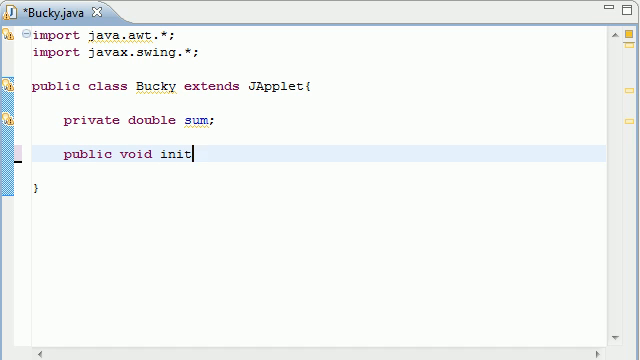
pyautogui.write('(){}')
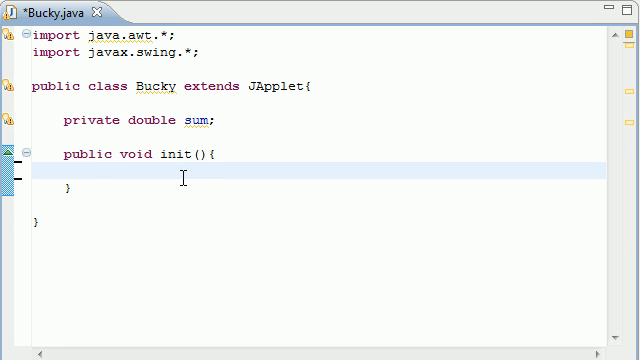
pyautogui.click(95, 177)
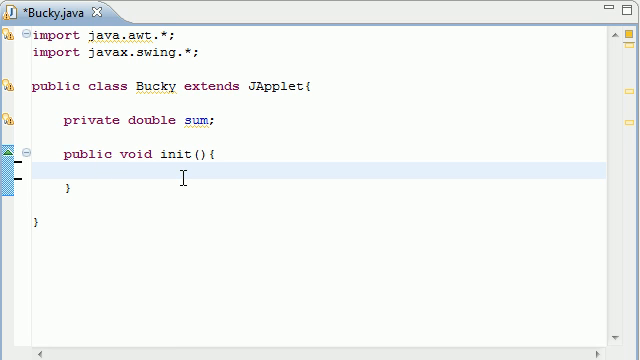
pyautogui.write('s')
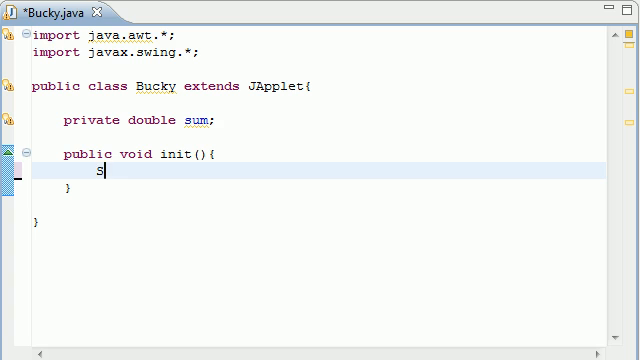
# Write String fn = JOptionPane.showInputDialog("Enter first number"); inside init().
pyautogui.write('tring')
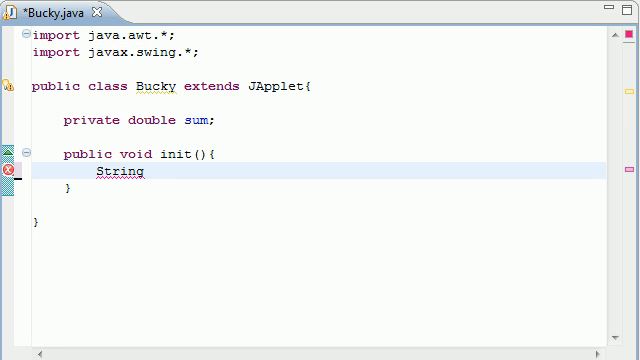
pyautogui.write('fn =')
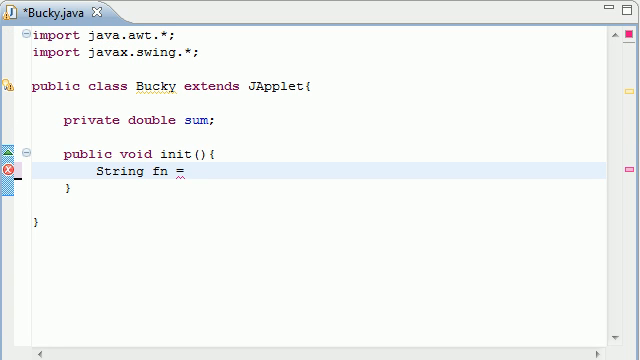
pyautogui.write('J')
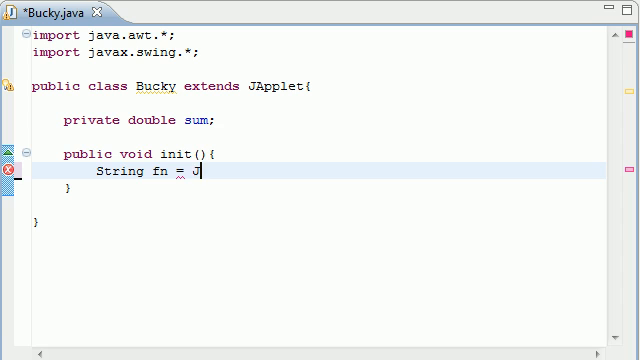
pyautogui.write('OptionP')
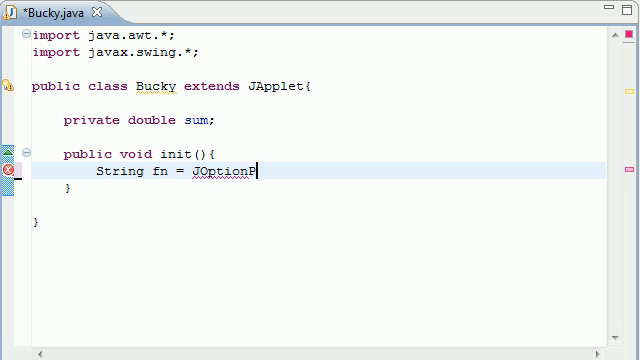
pyautogui.write('ane')
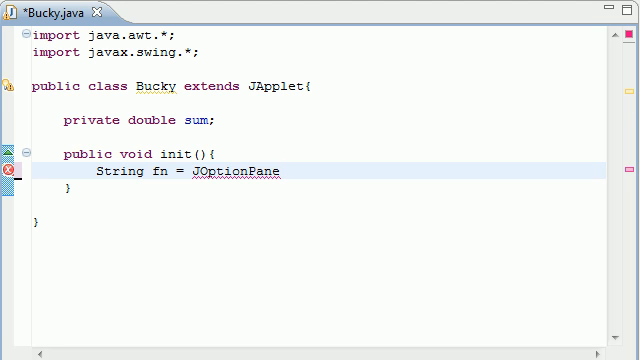
pyautogui.write('.s')
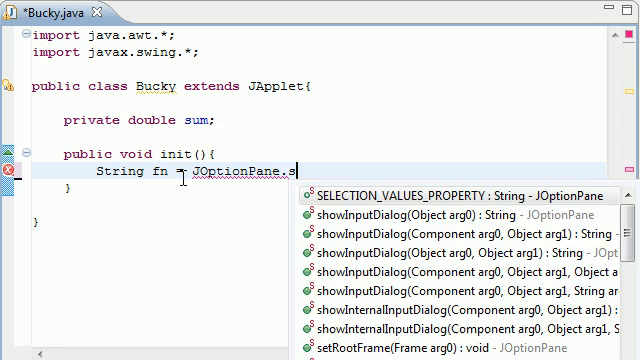
pyautogui.write('showInputDialog(arg0')
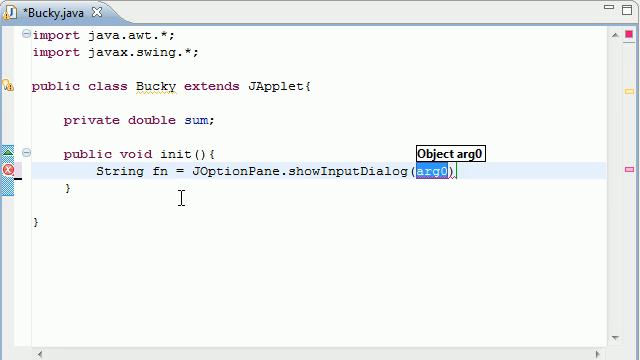
pyautogui.write('"')
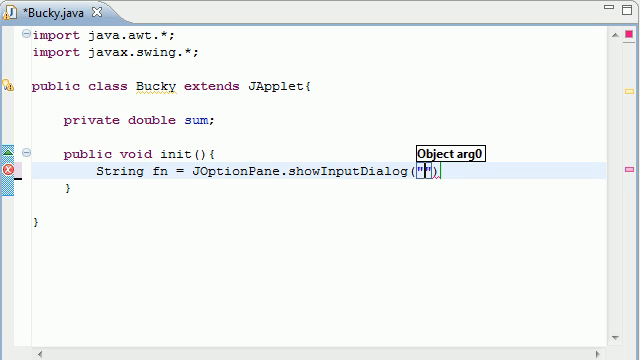
pyautogui.write('Enter')
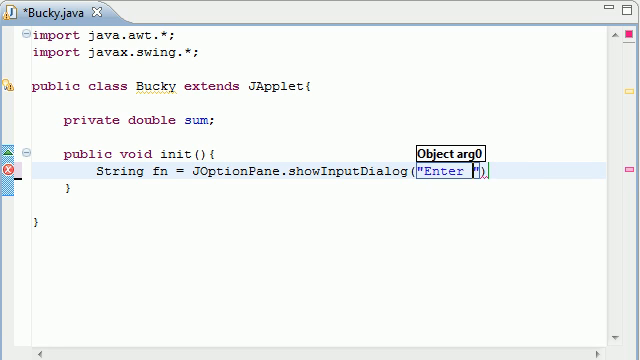
pyautogui.write('first number')
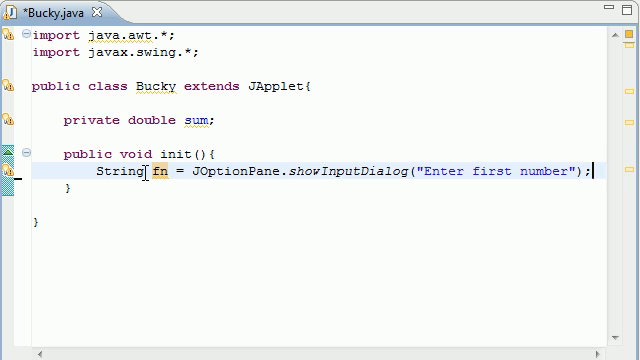
# Duplicate the fn prompt line as String sn asking "Enter second number".
pyautogui.tripleClick(300, 177)
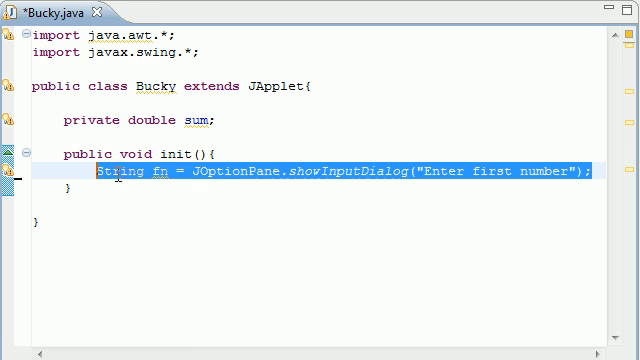
pyautogui.click(598, 179)
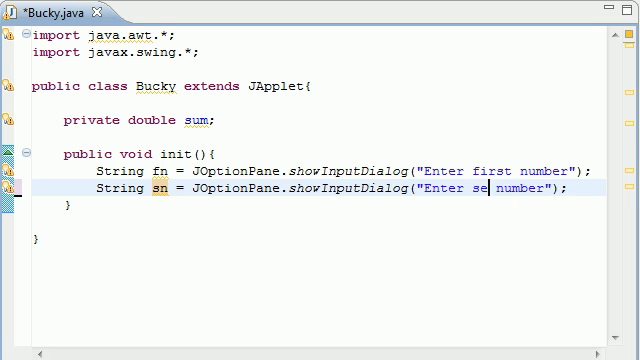
pyautogui.write('cond')
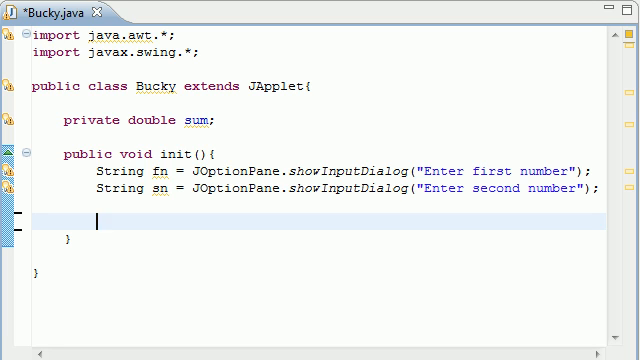
# Parse fn and sn into doubles n1 and n2 with Double.parseDouble.
pyautogui.write('double n')
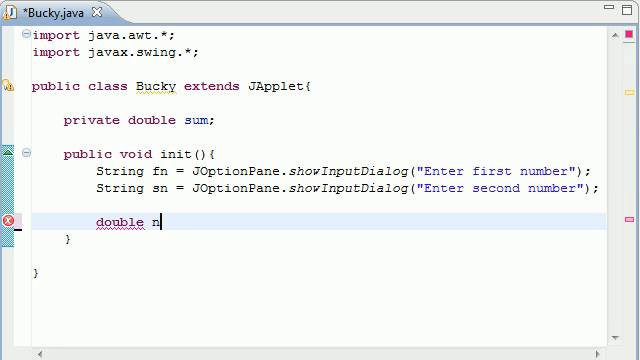
pyautogui.write('1 = Doubl')
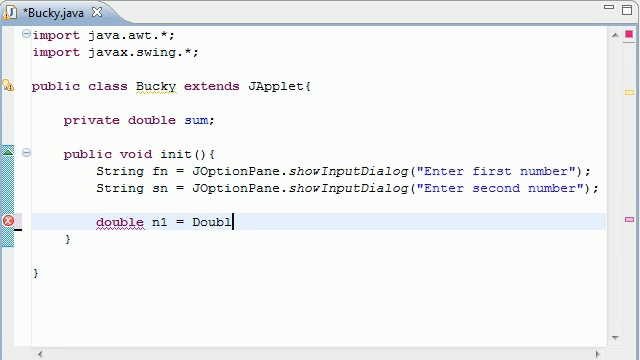
pyautogui.write('.parseDouble(fn);')
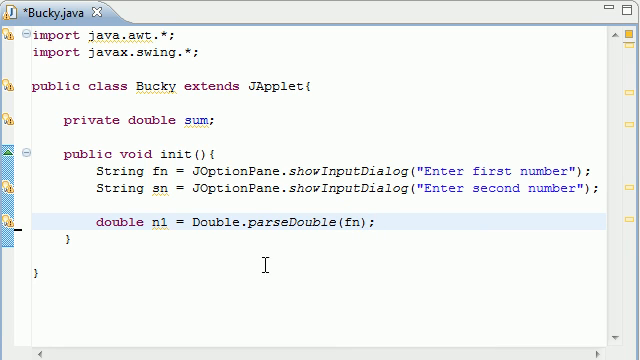
pyautogui.doubleClick(331, 220)
pyautogui.write('double n2 = Double.parseDouble(sn);')
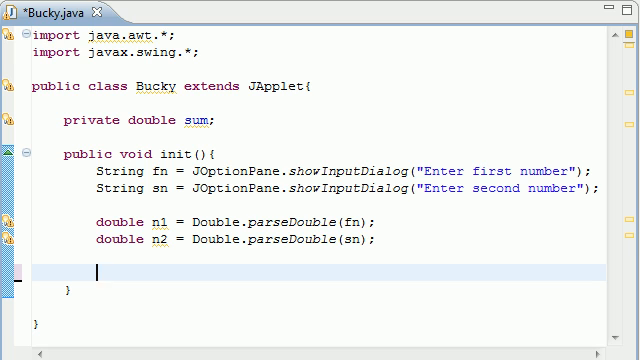
# Add the statement 'sum = n1 + n2;' at the end of init().
pyautogui.write('sum =')
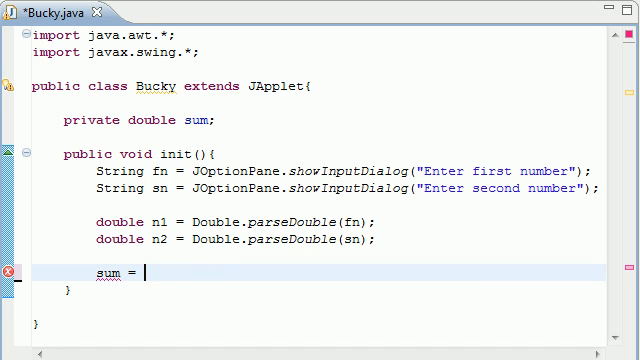
pyautogui.write('n1 + n2')
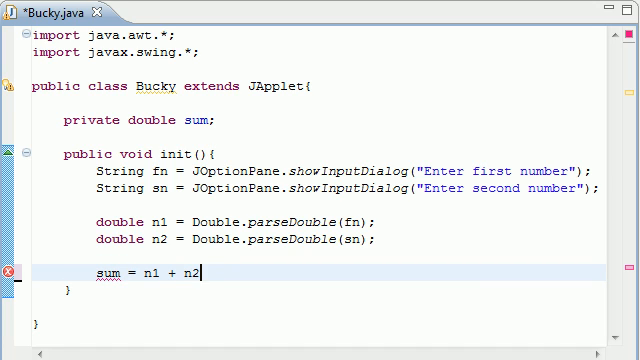
pyautogui.write(';')
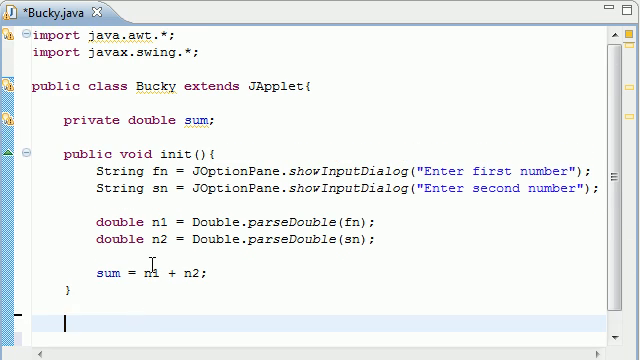
# Write public void paint(Graphics g) with super.paint(g); as its first statement.
pyautogui.write('public')
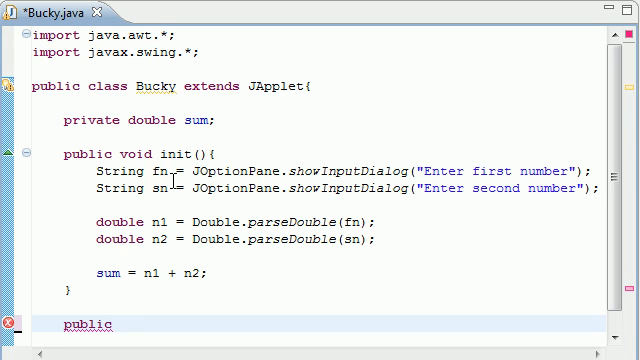
pyautogui.write('void paint')
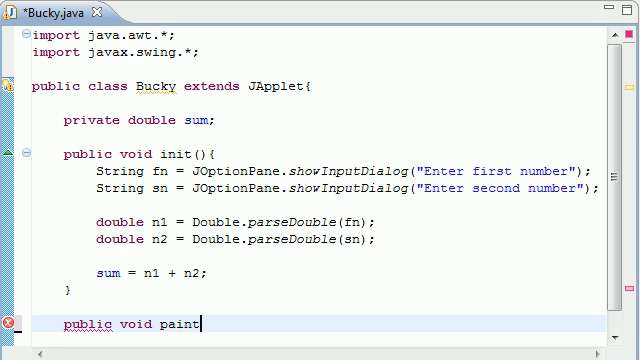
pyautogui.write('()')
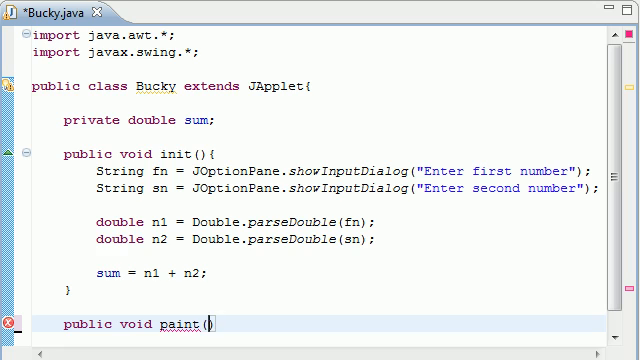
pyautogui.write('Gra')
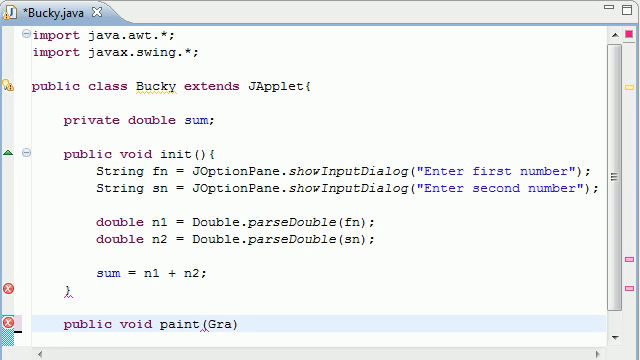
pyautogui.write('phics g')
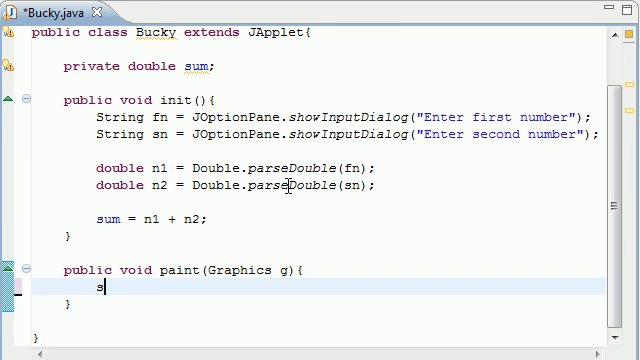
pyautogui.write('uper.paint(arg0')
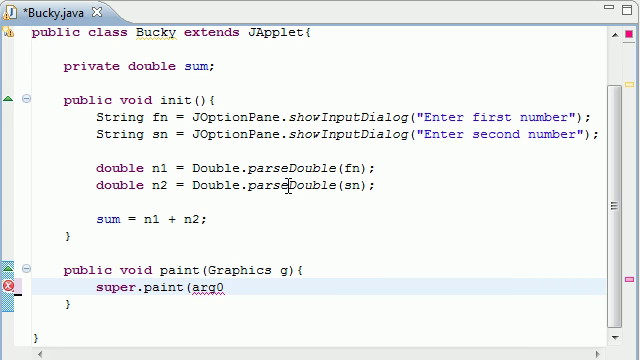
pyautogui.write('g);')
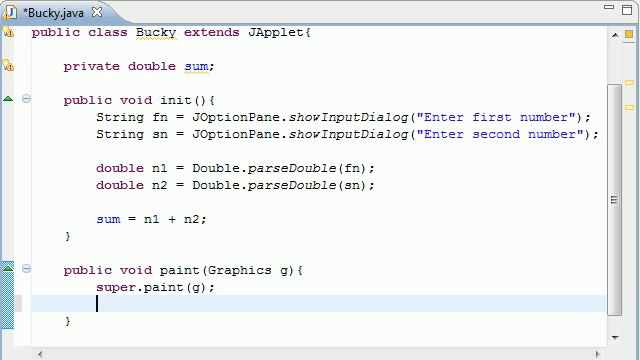
# Add g.drawString("The sum is "+sum, 25, 30) to paint, then save and run the applet.
pyautogui.write('g.draw')
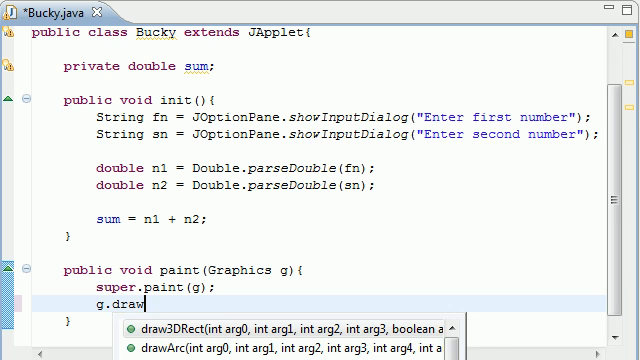
pyautogui.write('String(arg0, arg1, arg2)')
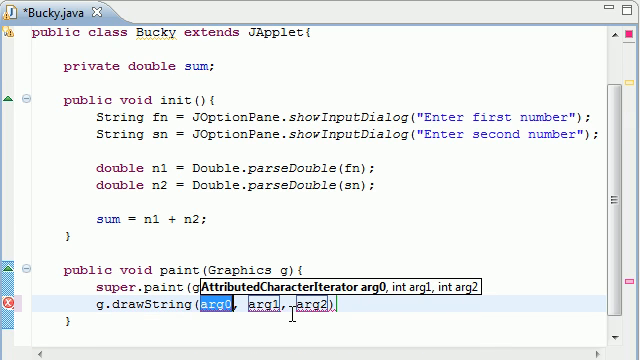
pyautogui.moveTo(326, 208)
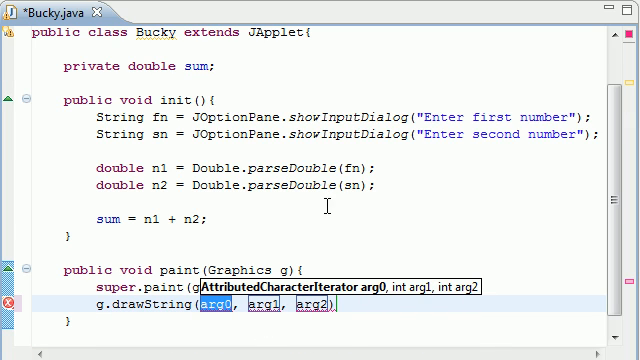
pyautogui.write('"')
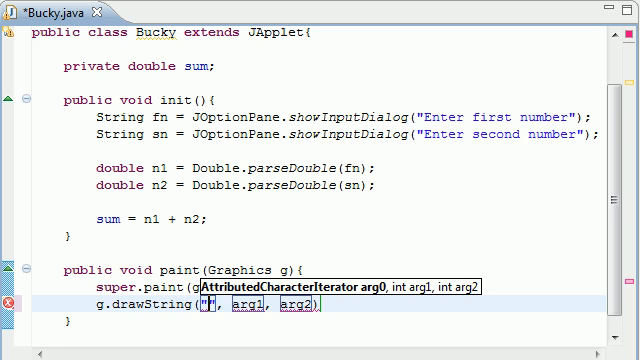
pyautogui.write('The sum is')
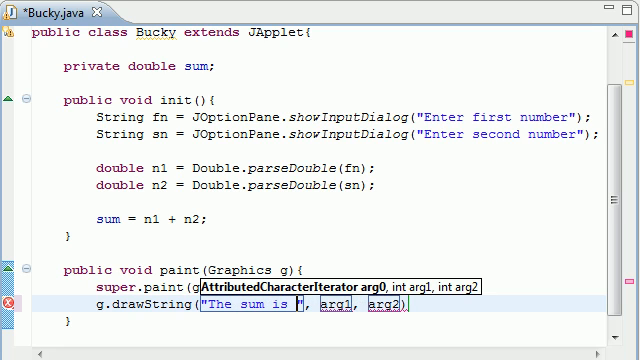
pyautogui.moveTo(328, 186)
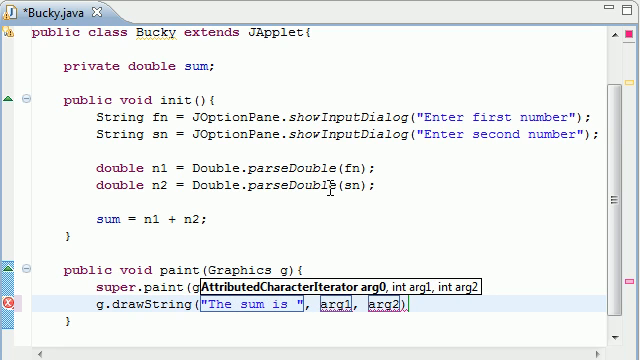
pyautogui.write('+sum')
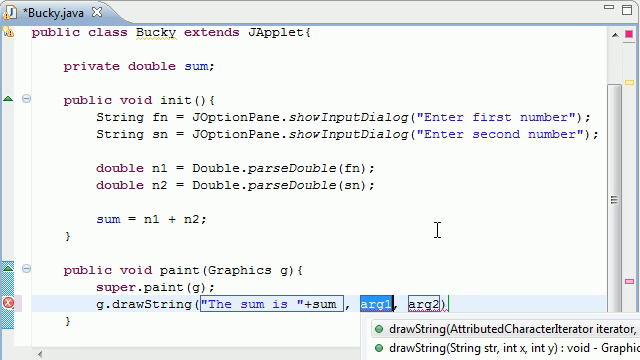
pyautogui.write('255')
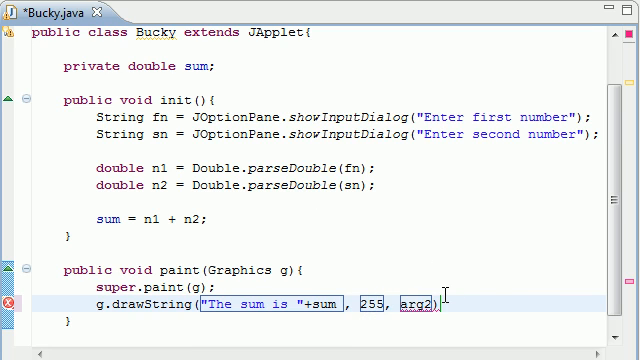
pyautogui.write('25, 30')
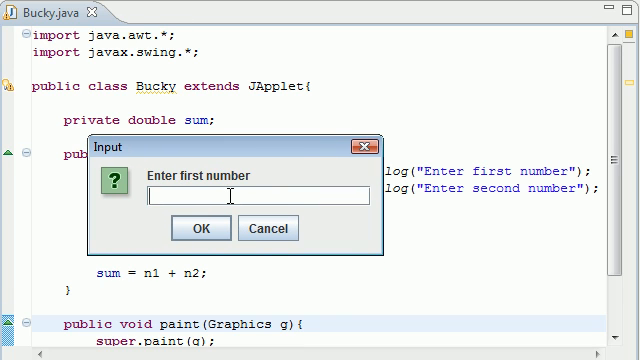
# Enter 95.8 and 42, check 'The sum is 137.8', then close Applet Viewer.
pyautogui.write('95.8')
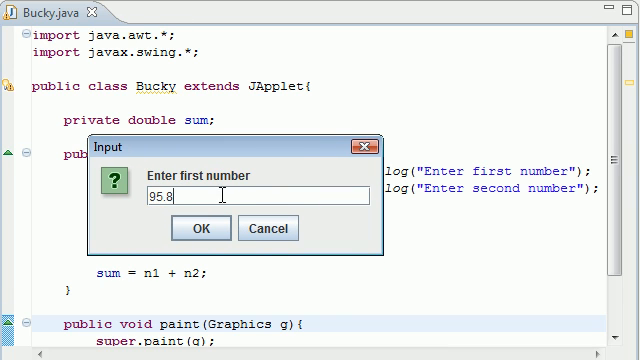
pyautogui.click(200, 228)
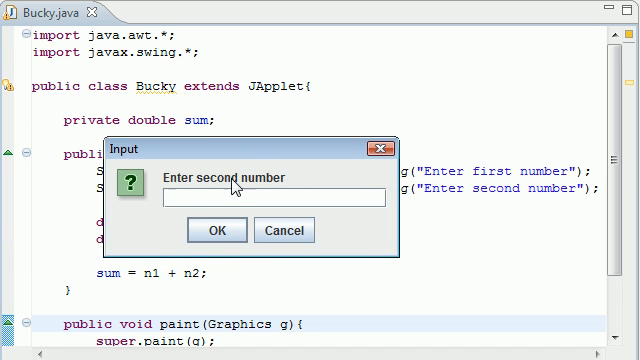
pyautogui.write('42')
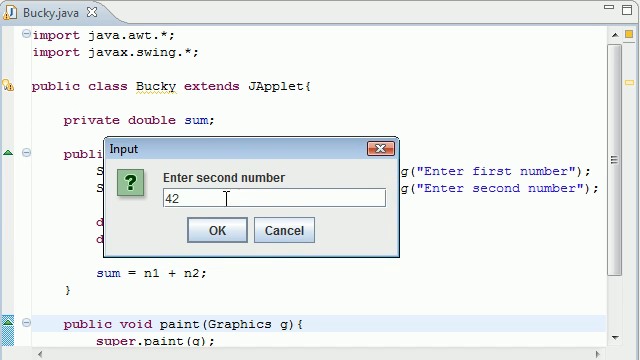
pyautogui.click(216, 230)
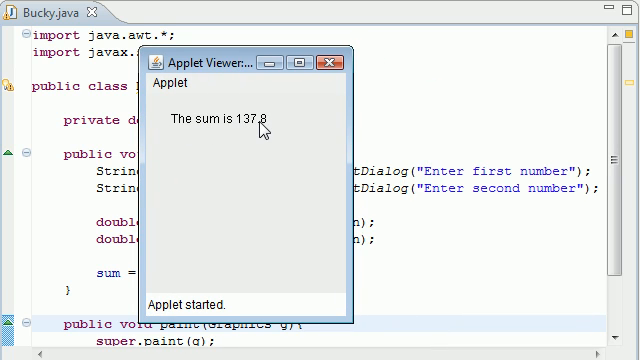
pyautogui.click(343, 63)
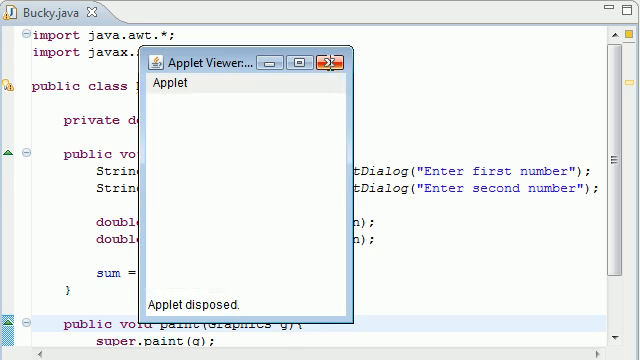
pyautogui.click(322, 62)
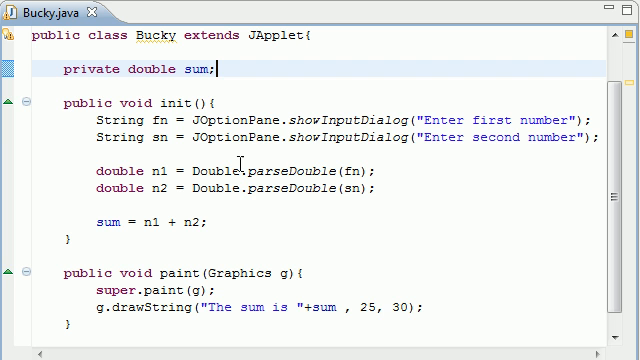
pyautogui.doubleClick(186, 69)
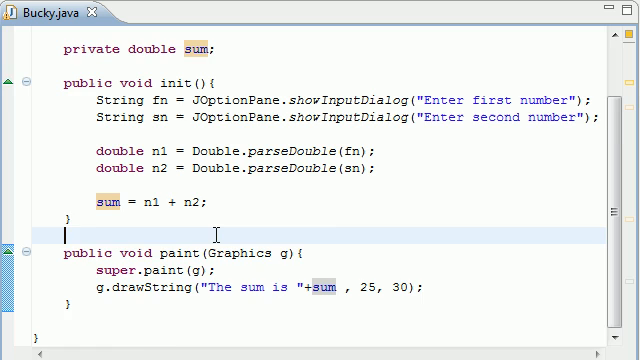
pyautogui.scroll(3)
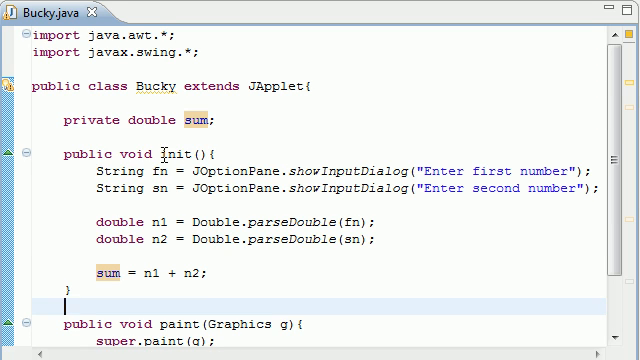